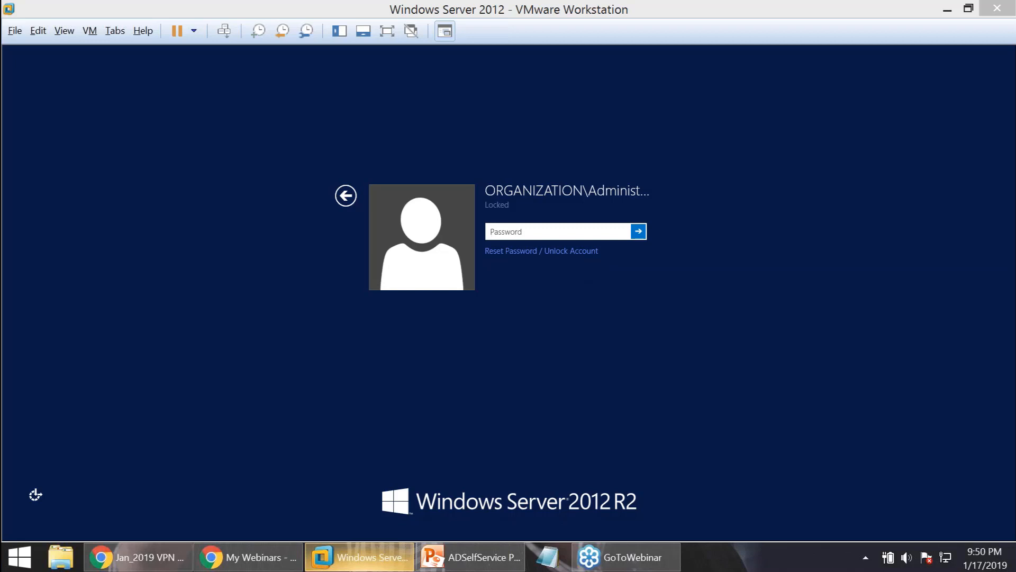
Attempt a sign-in that is rejected as incorrect, dismiss the notice, and begin another password attempt.
click(558, 232)
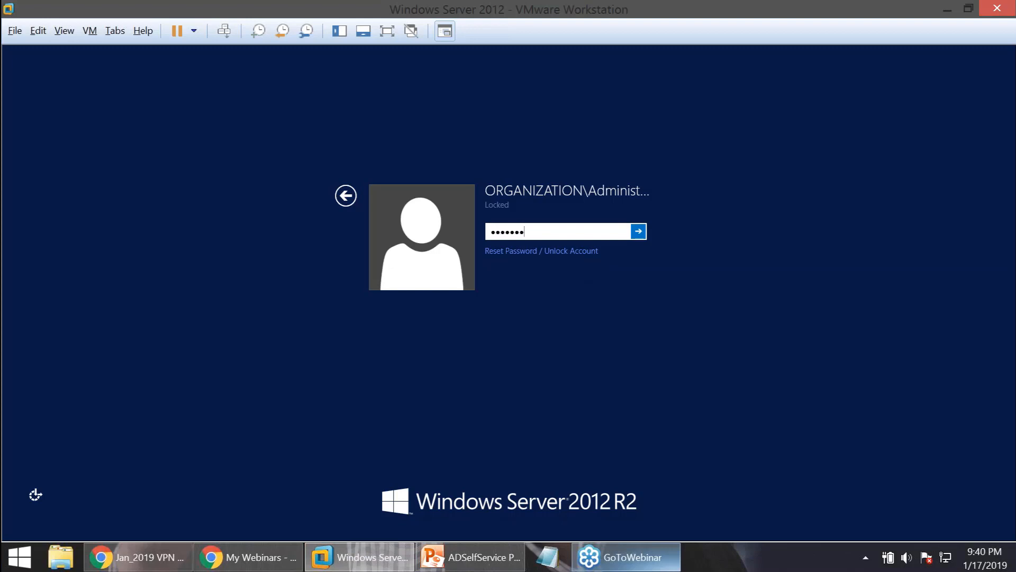
click(639, 232)
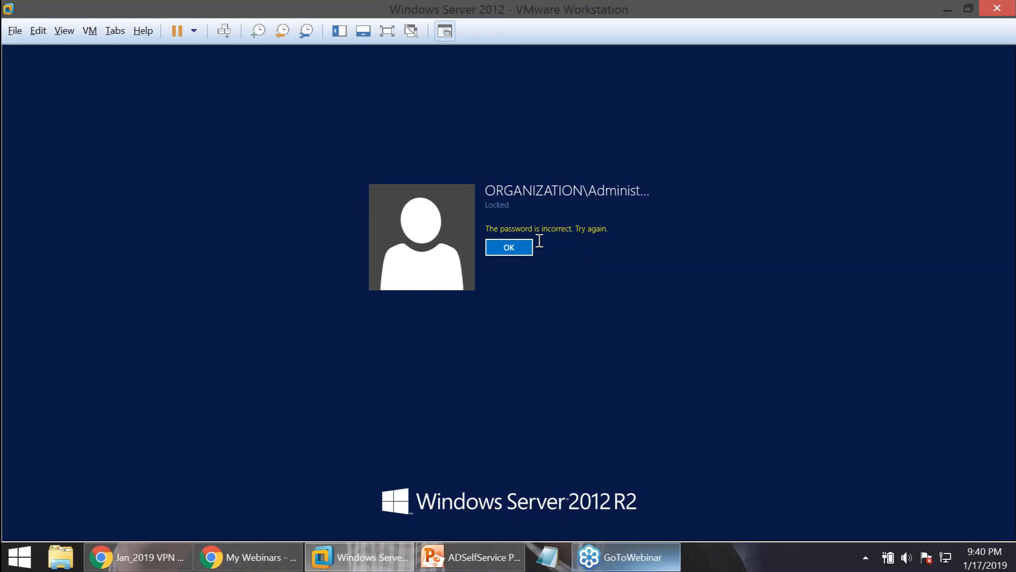
click(508, 248)
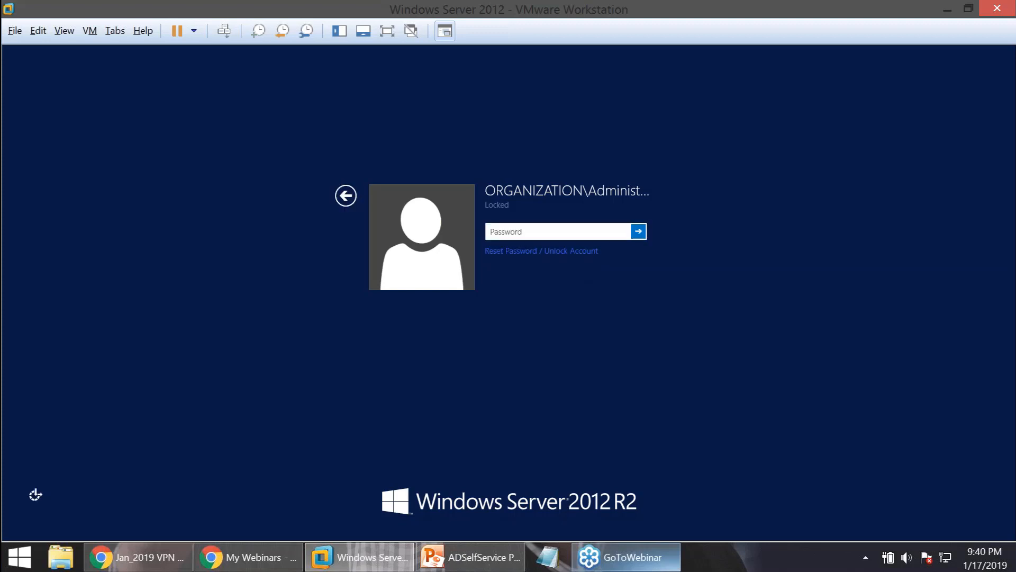
click(559, 232)
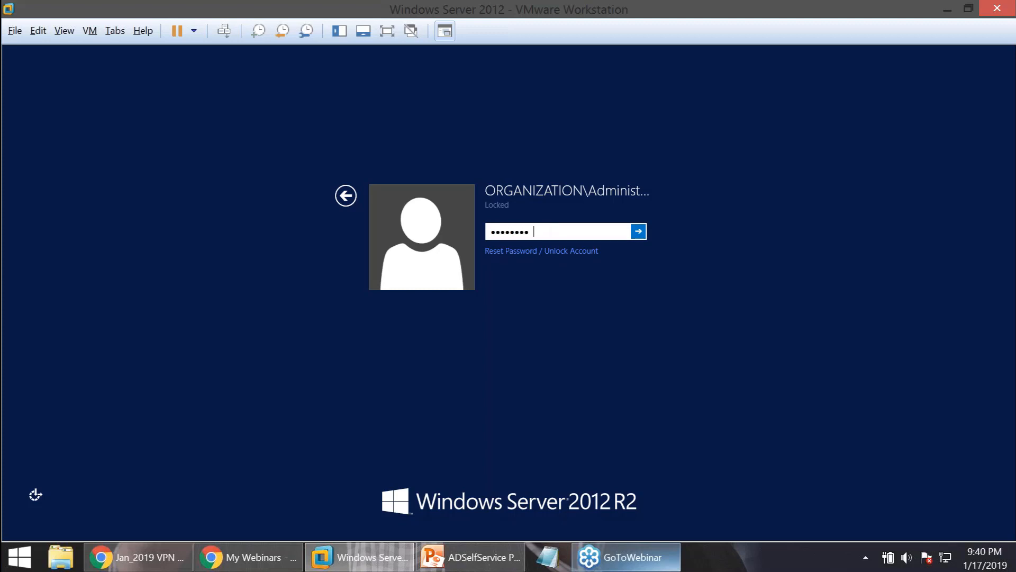
Submit the second password attempt, which the logon screen rejects as incorrect.
click(638, 231)
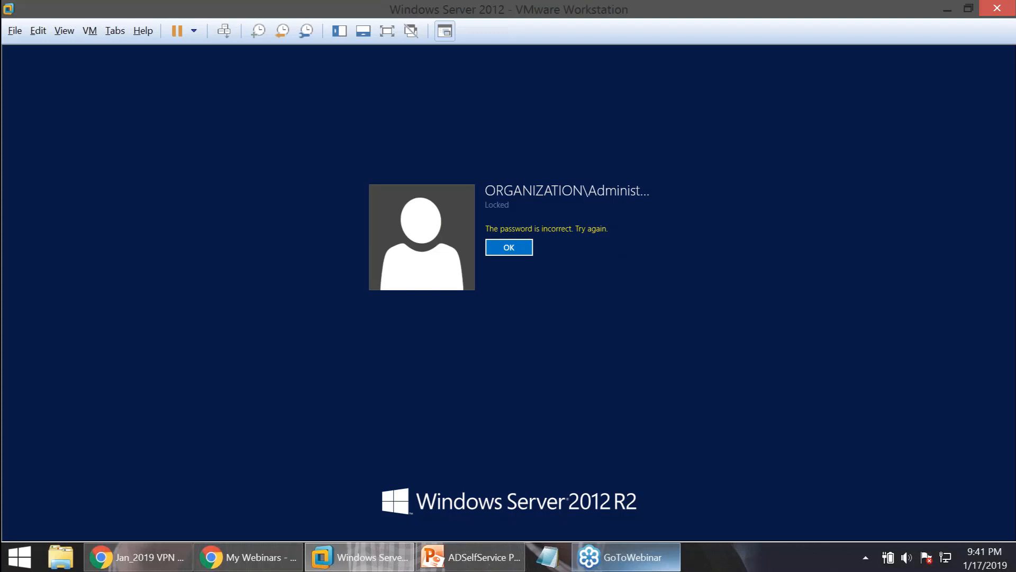
mouse_move(551, 252)
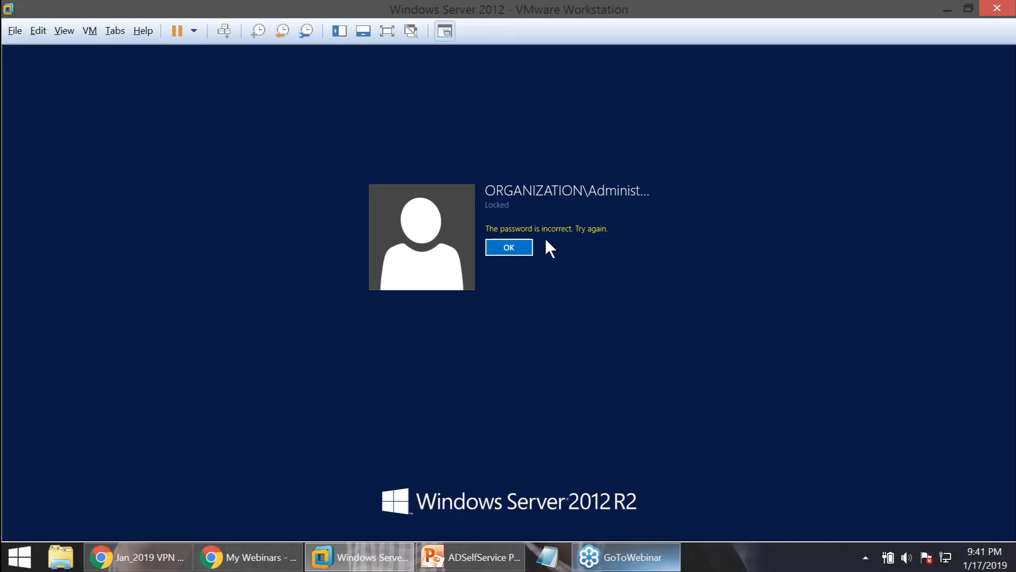
click(508, 247)
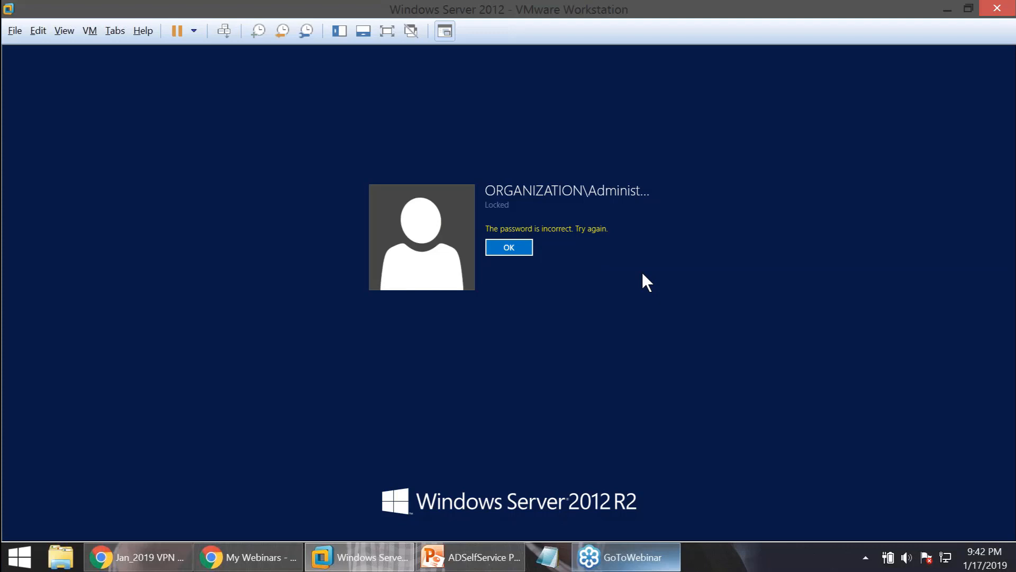
mouse_move(527, 252)
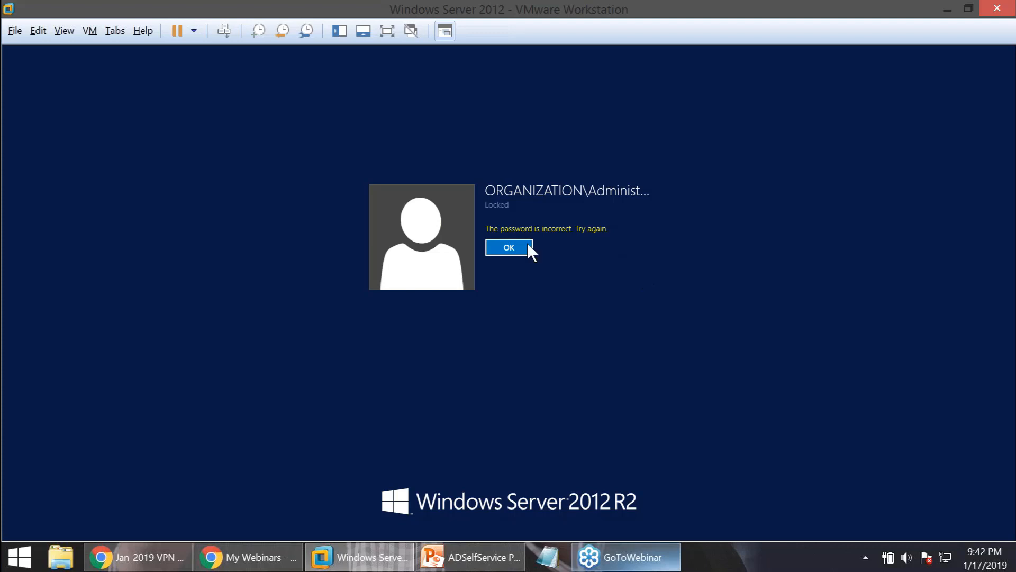
Dismiss the incorrect-password notice and launch 'Reset Password / Unlock Account' for the locked account.
click(509, 248)
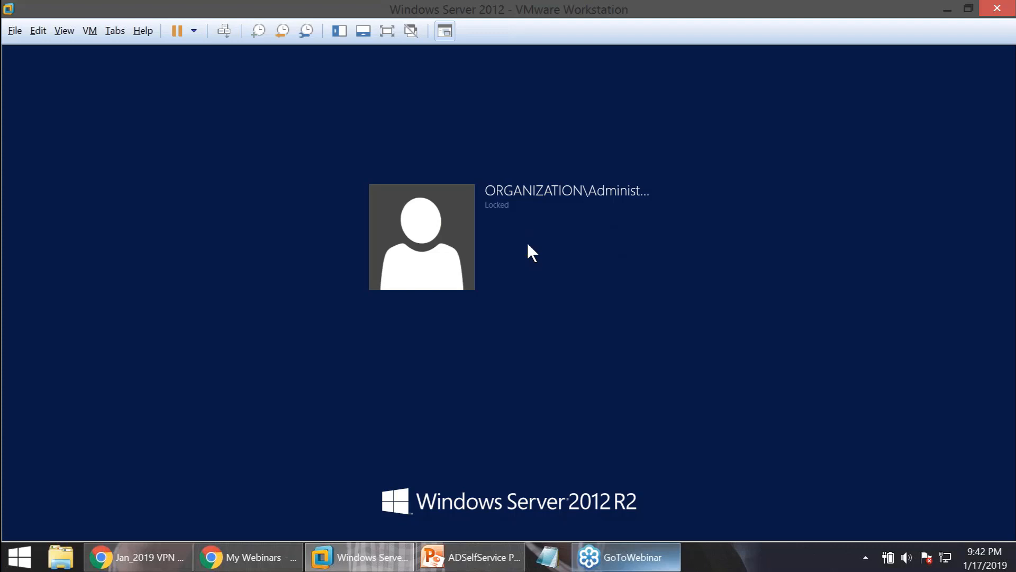
click(420, 236)
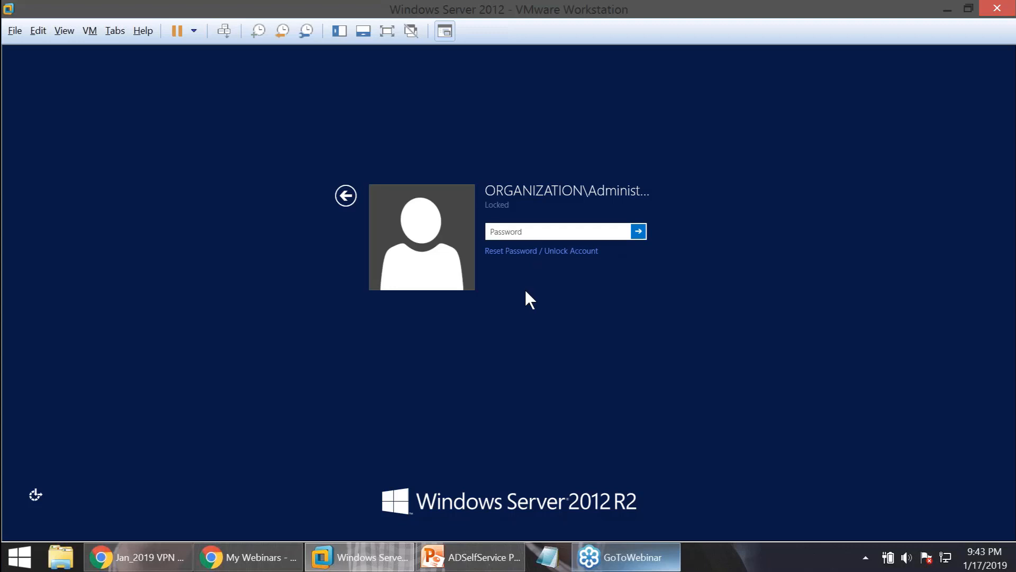
click(558, 232)
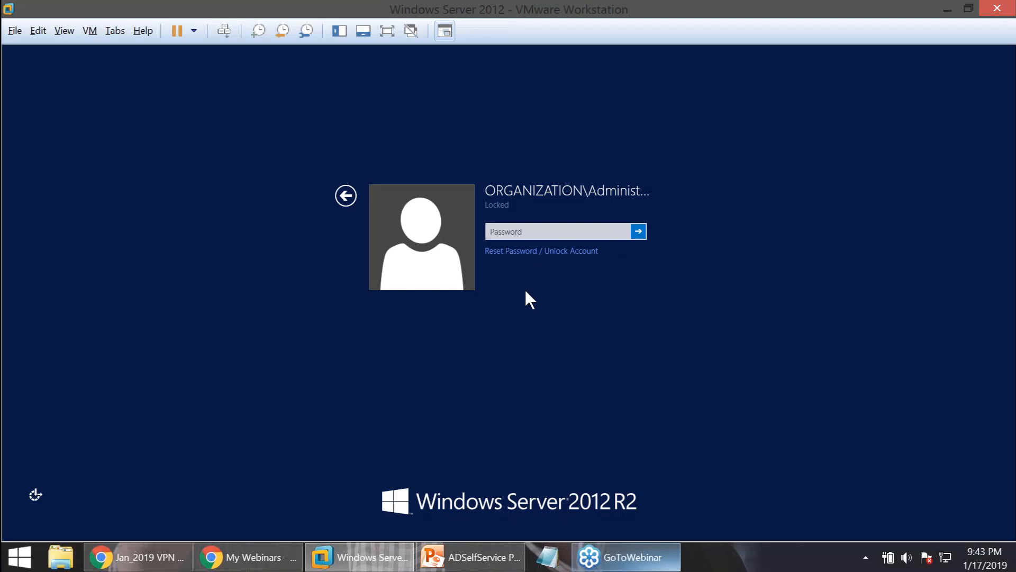
mouse_move(523, 294)
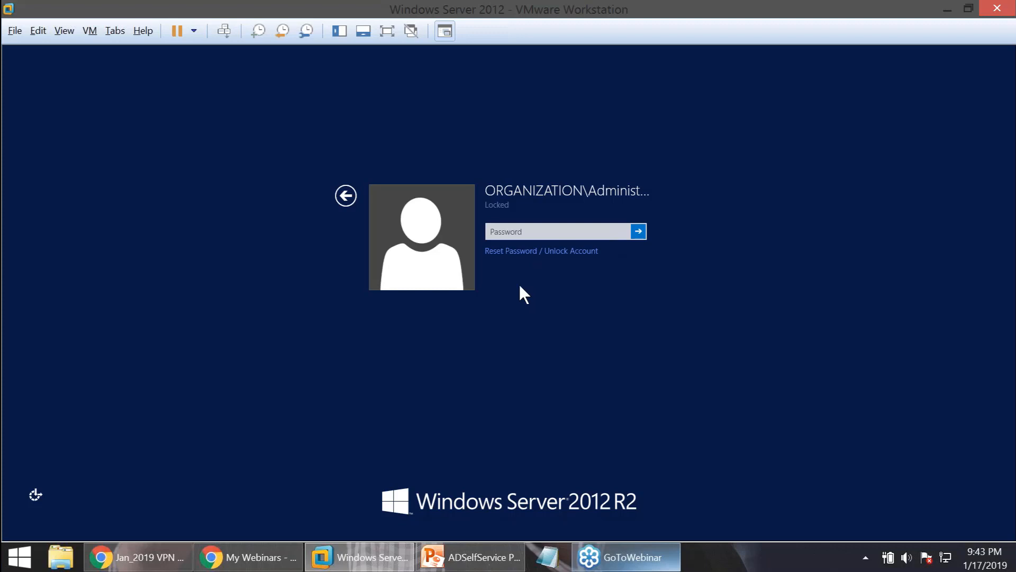
mouse_move(485, 345)
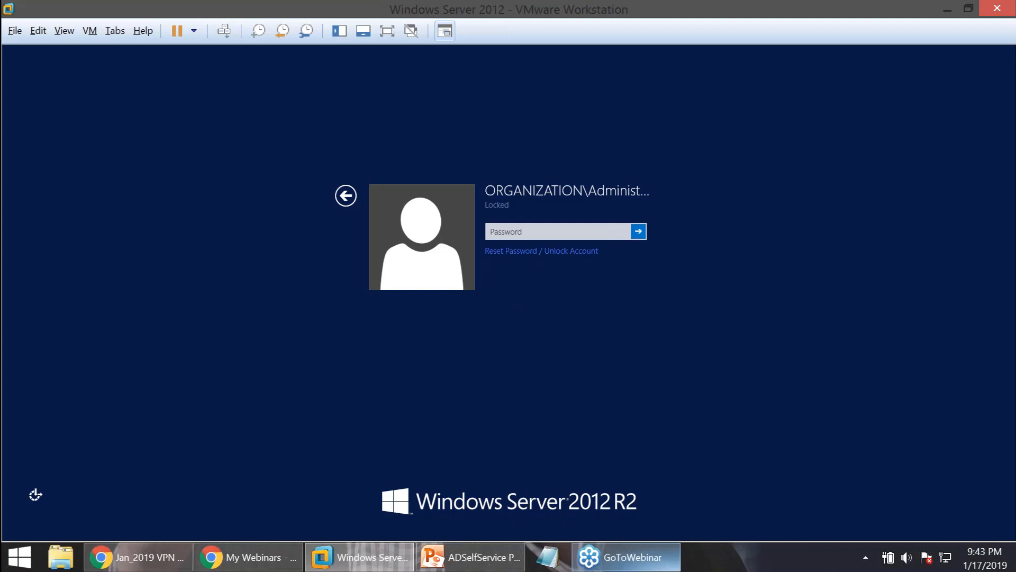
mouse_move(541, 251)
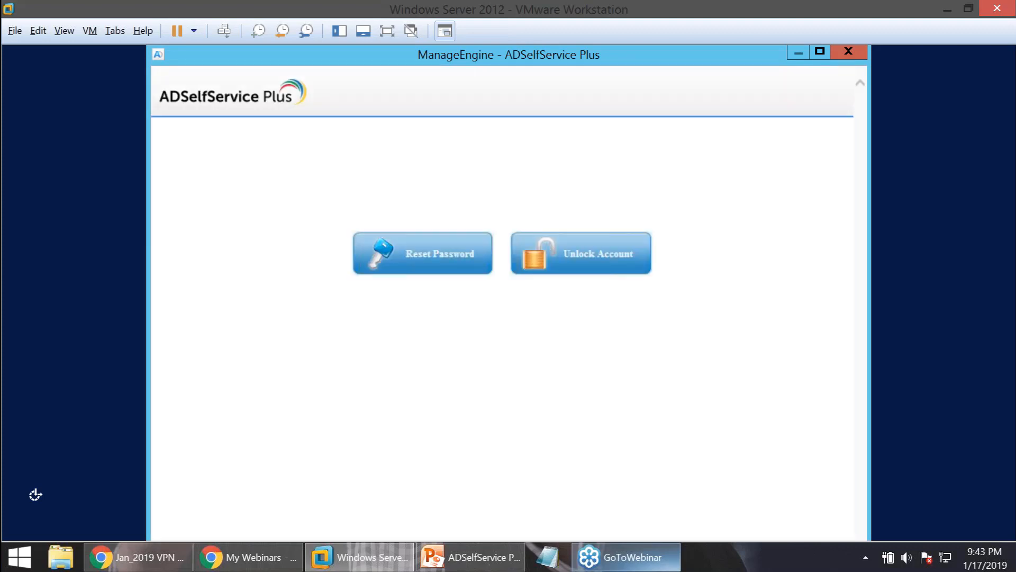
mouse_move(461, 252)
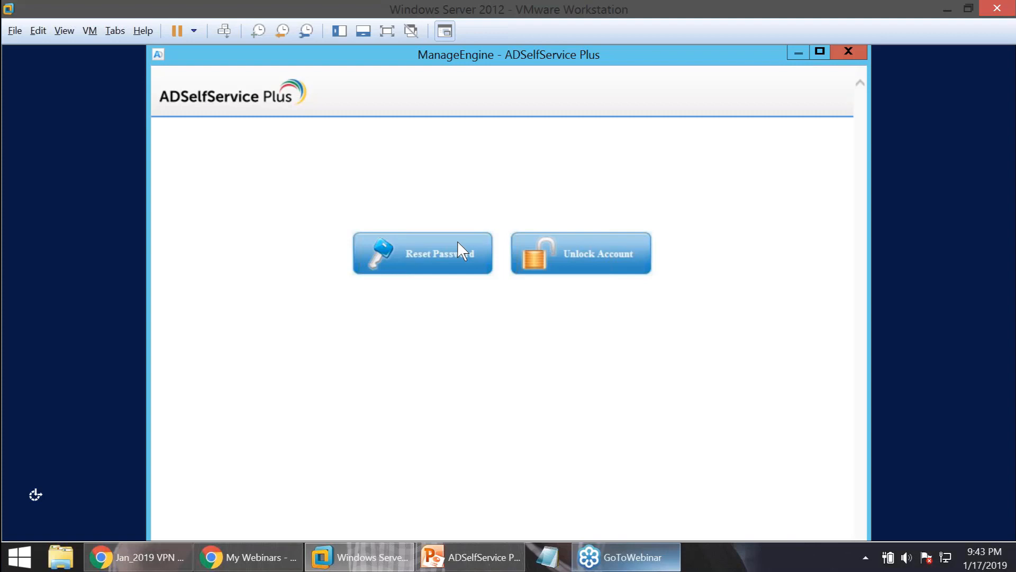
mouse_move(432, 260)
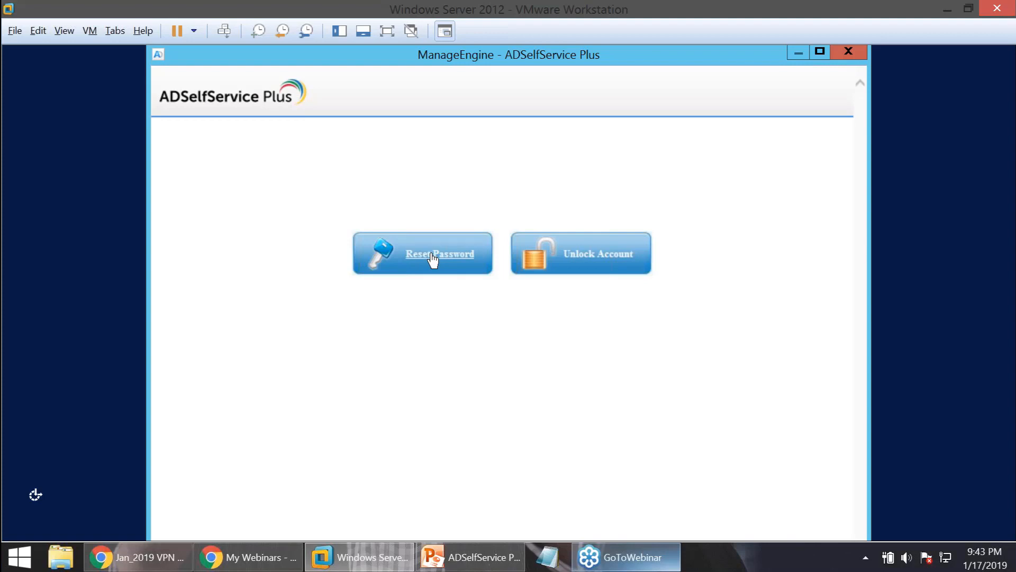
Choose Reset Password so the form asks for domain user name and domain.
click(422, 253)
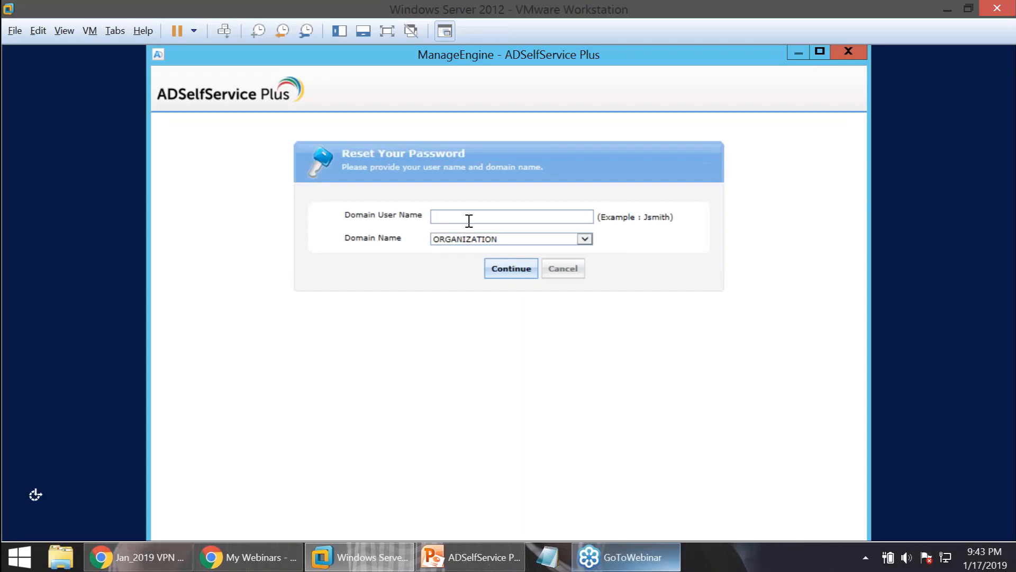
Enter user name 'jay' for the ORGANIZATION domain and continue to identity verification.
text(jay)
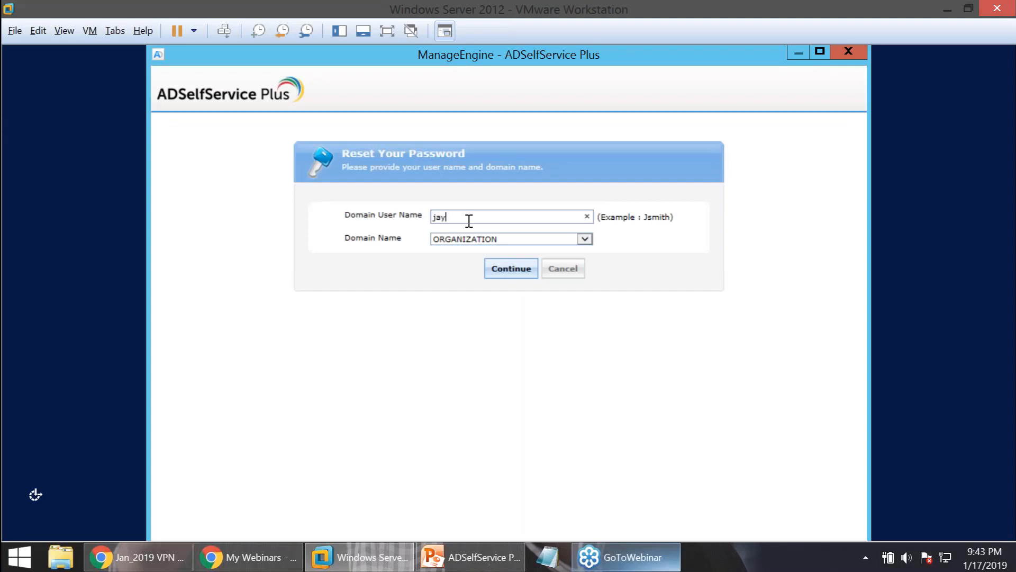
mouse_move(424, 227)
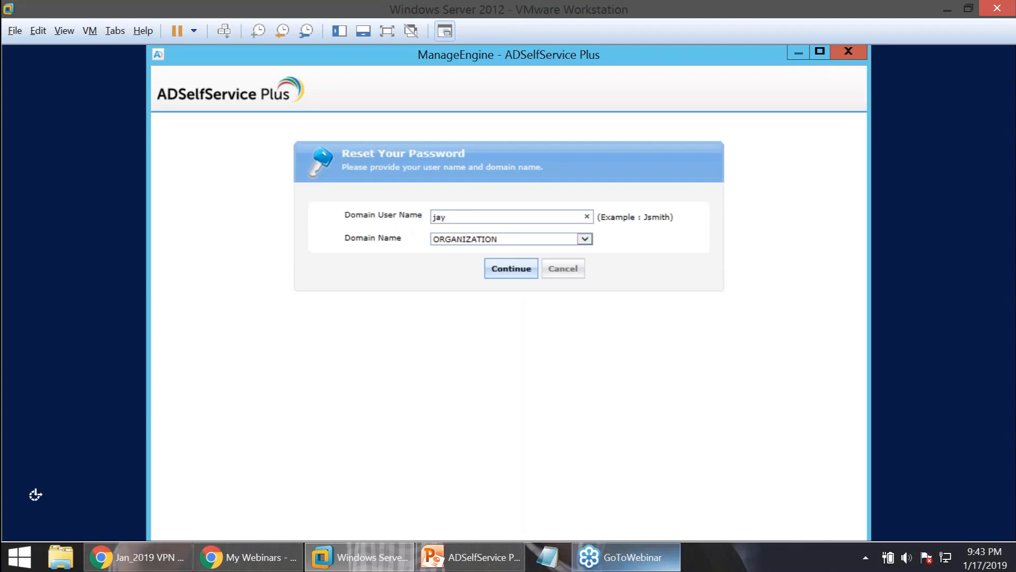
click(510, 267)
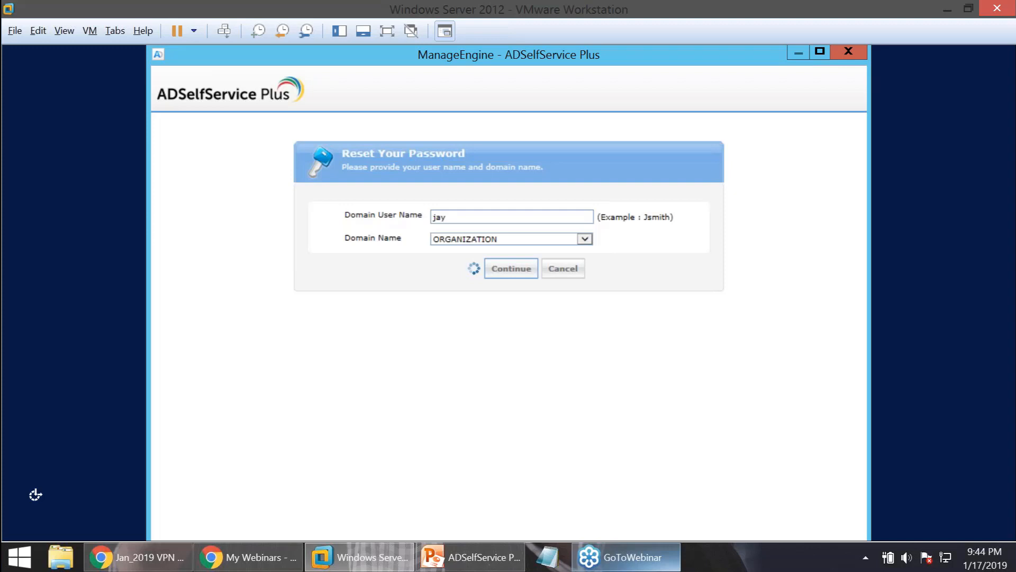
click(510, 267)
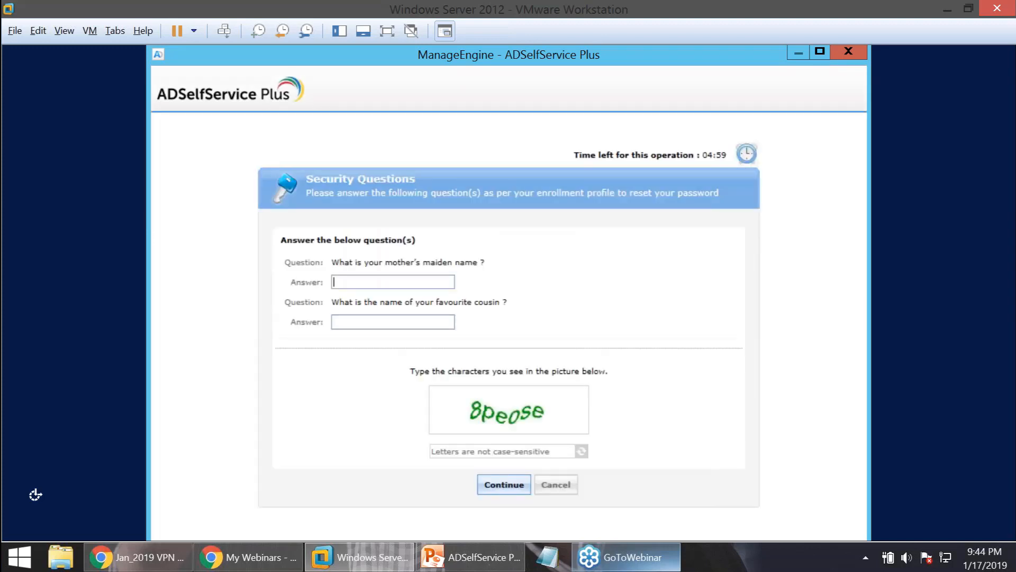
mouse_move(397, 232)
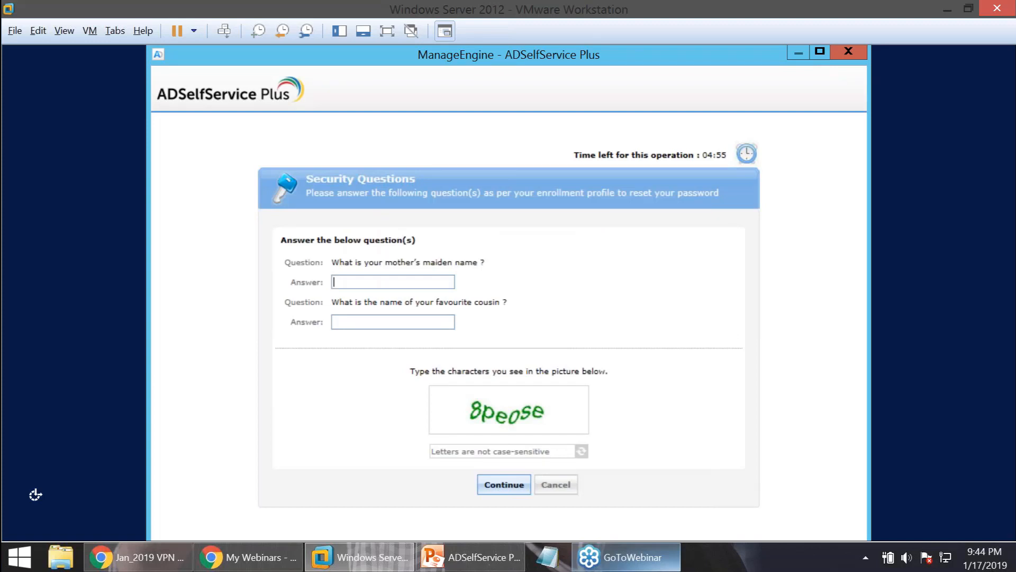
Answer the security questions, enter the captcha characters '8peose', and continue to the Reset Password form.
text(**)
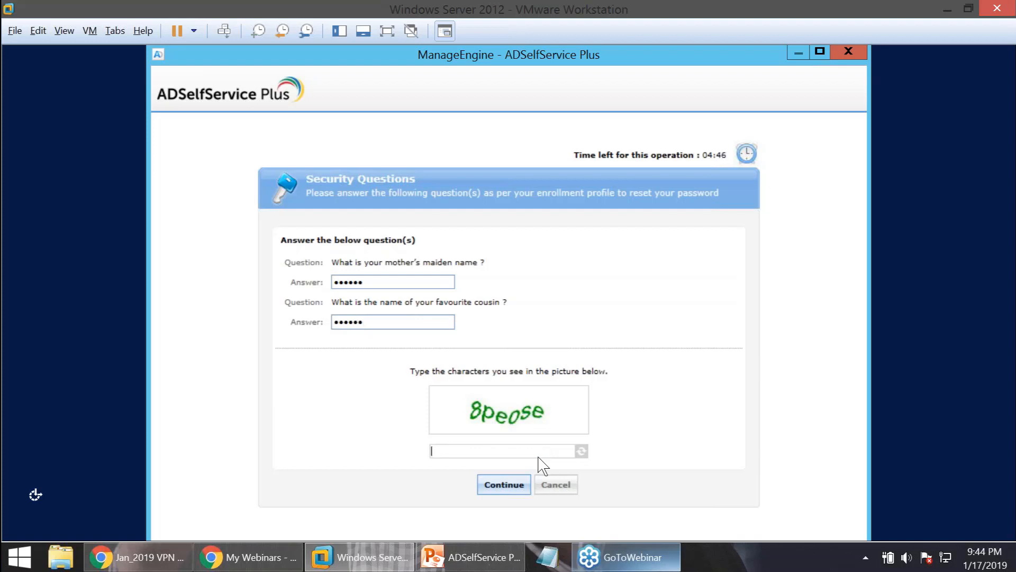
text(8peo)
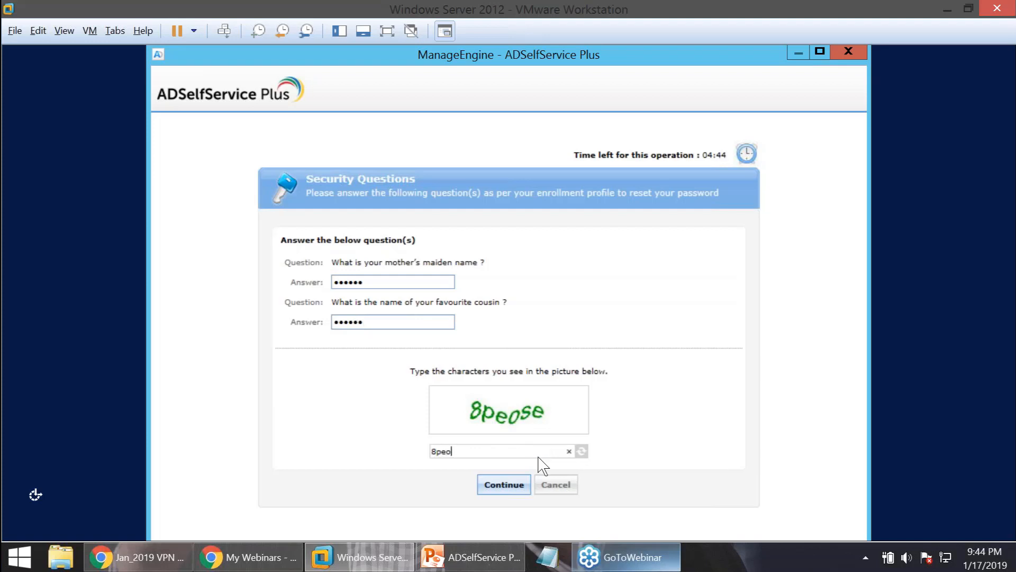
text(s)
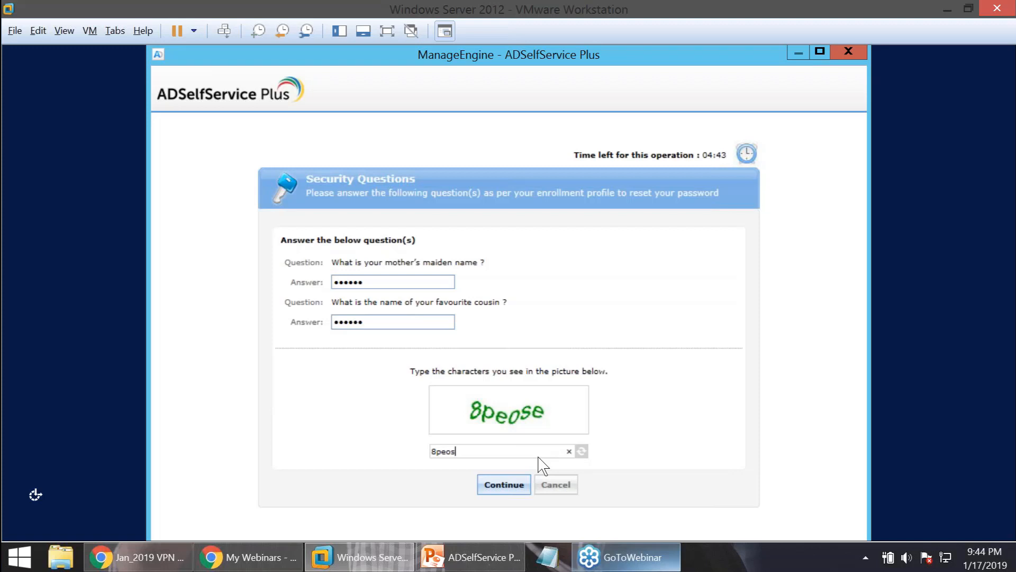
text(e)
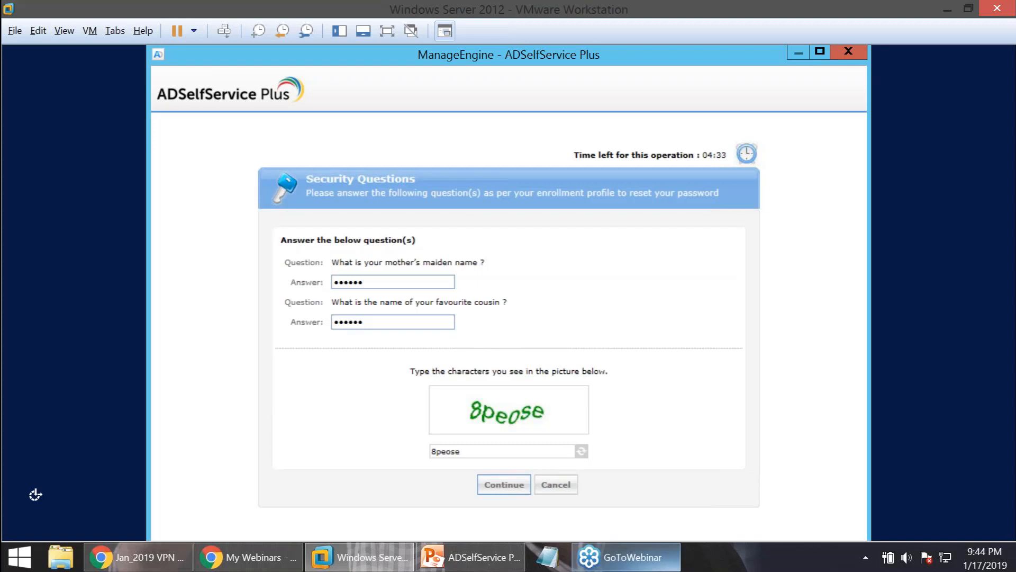
click(503, 483)
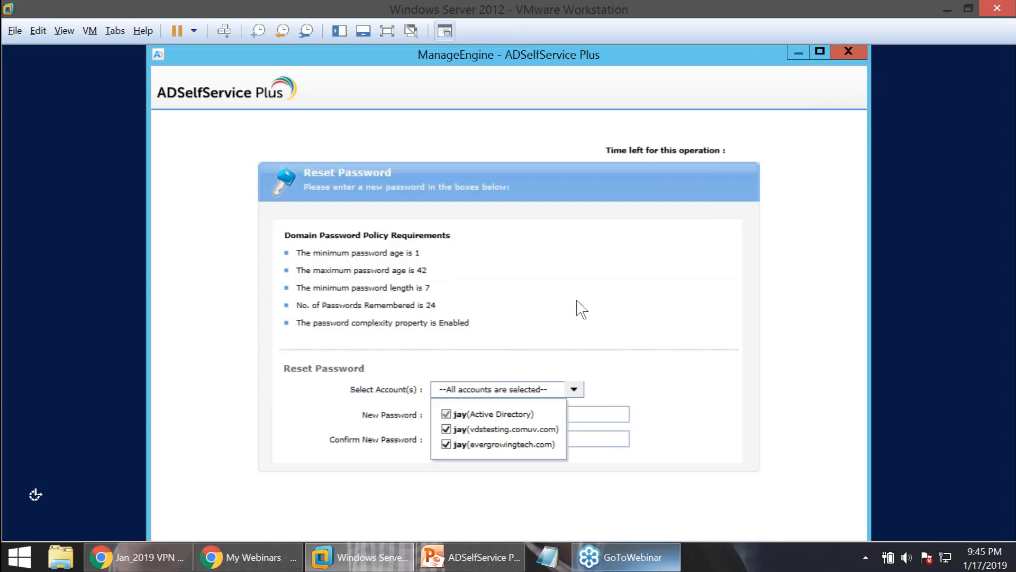
mouse_move(437, 314)
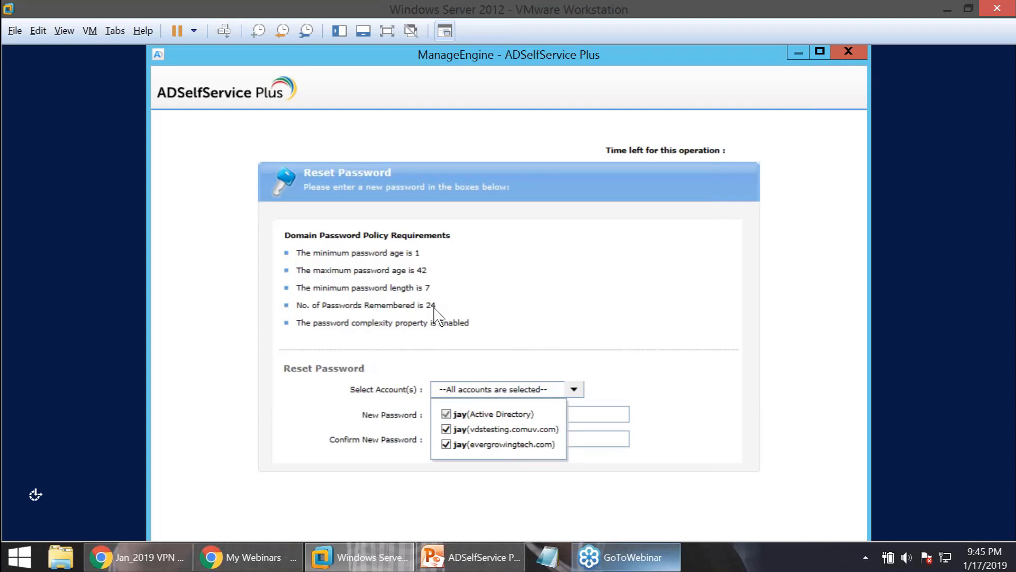
mouse_move(580, 308)
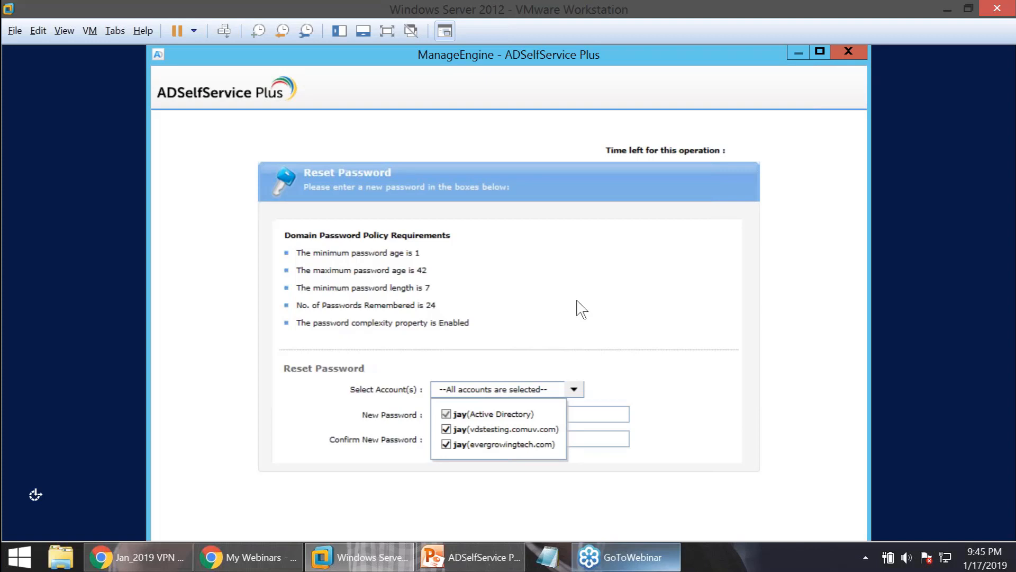
mouse_move(310, 259)
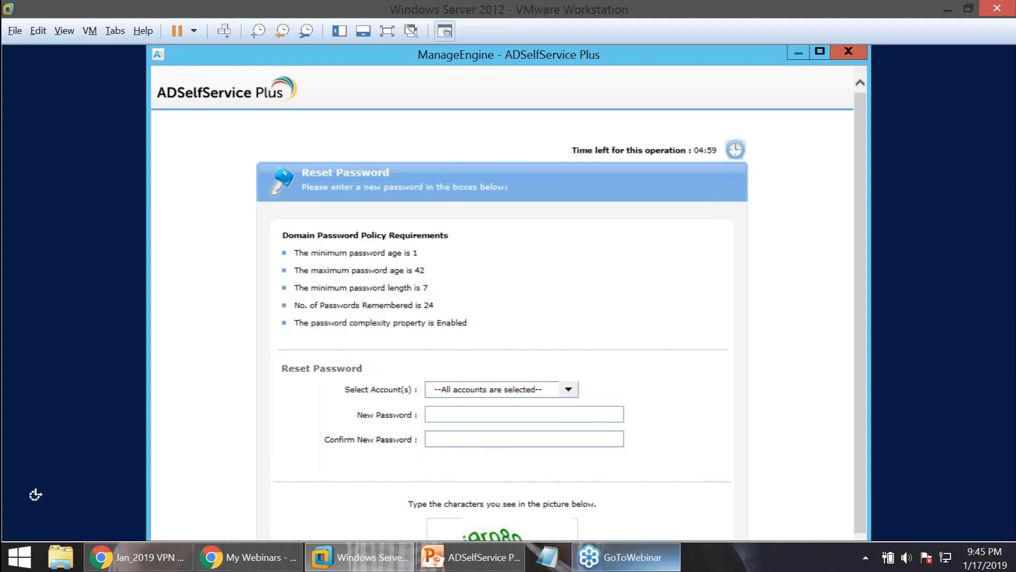
Check in Select Account(s) that all three linked accounts are ticked for the reset.
click(523, 414)
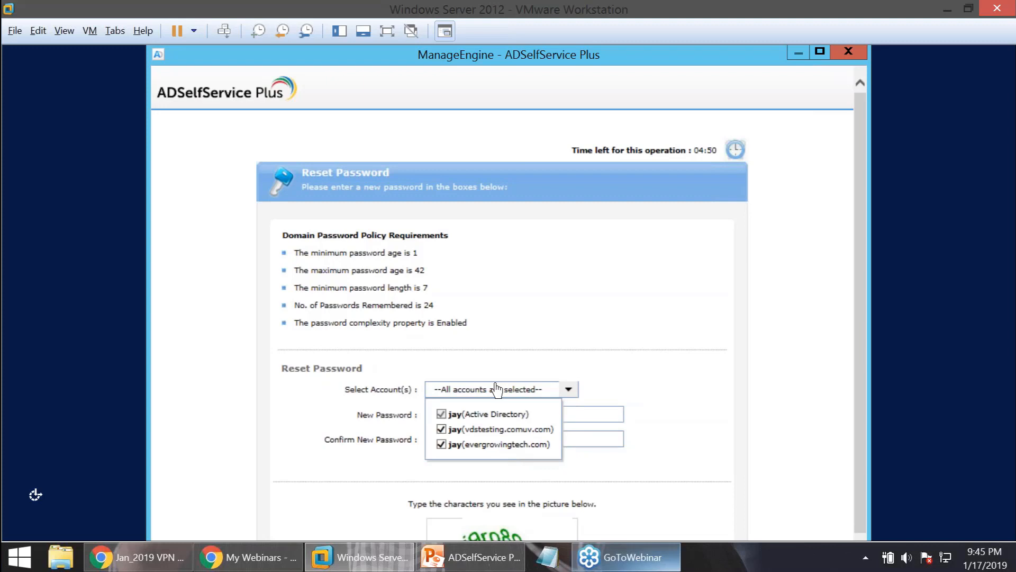
click(498, 389)
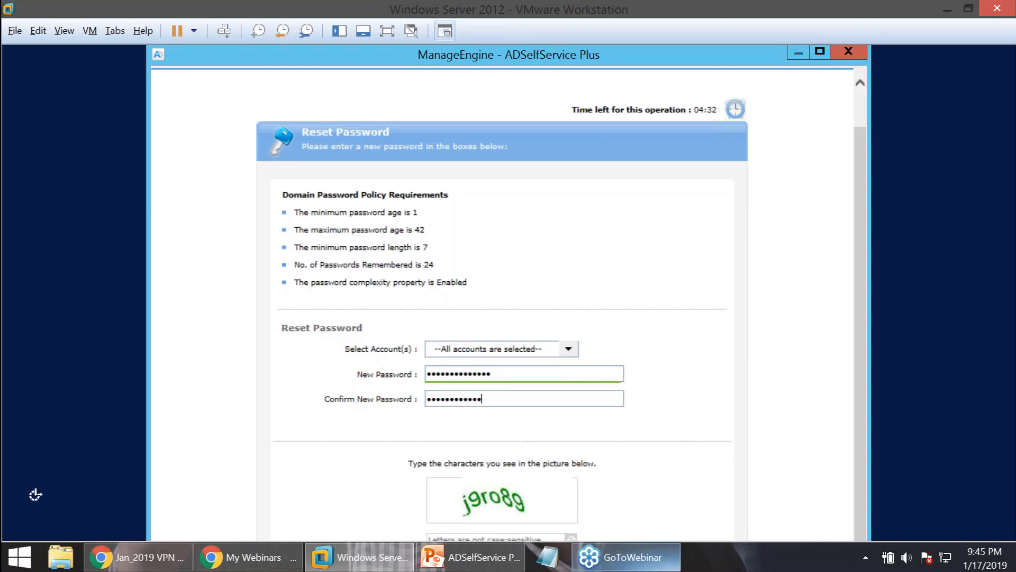
Enter the new password and its matching confirmation for the three selected accounts.
text(•)
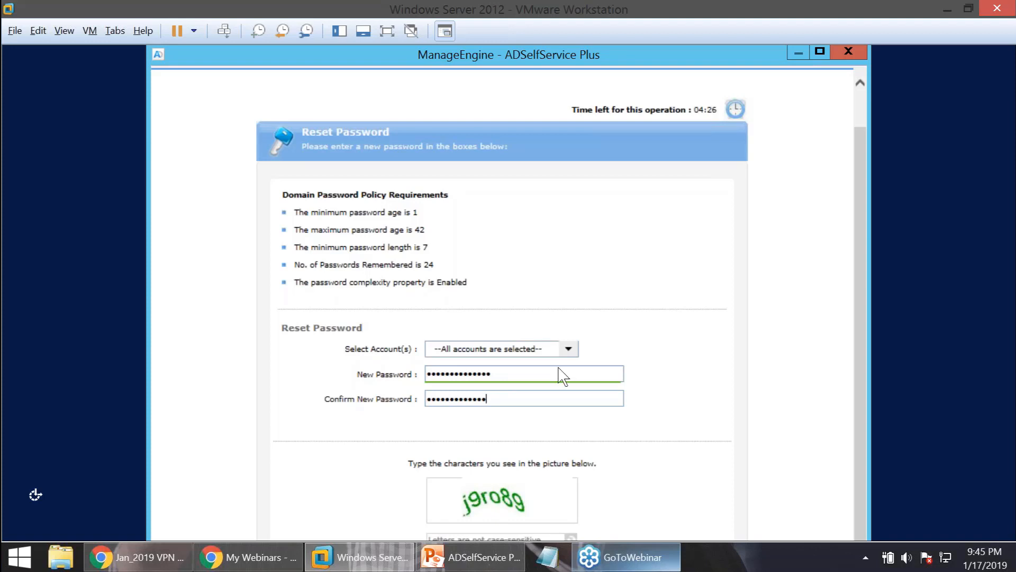
mouse_move(571, 396)
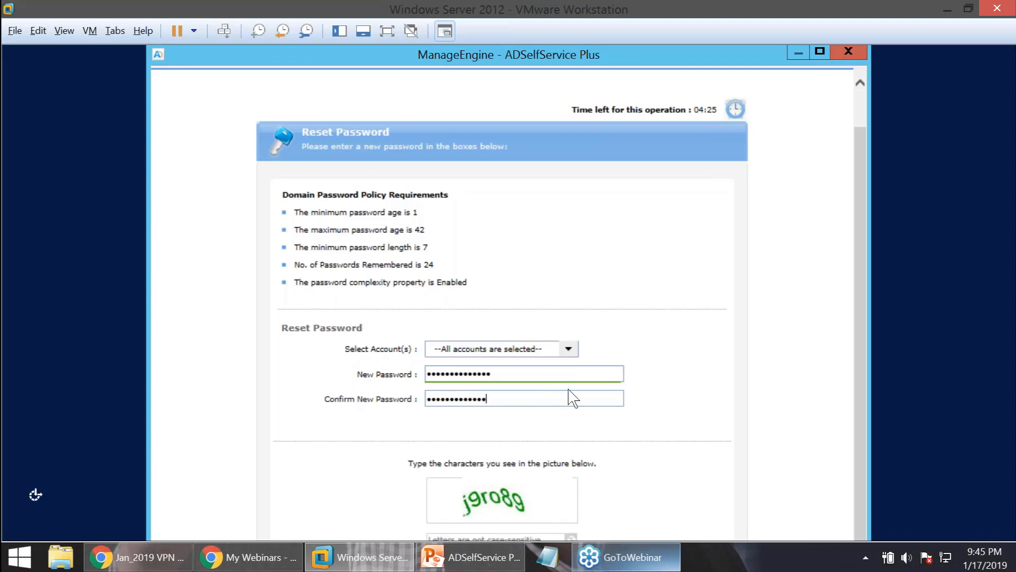
scroll(down, 3)
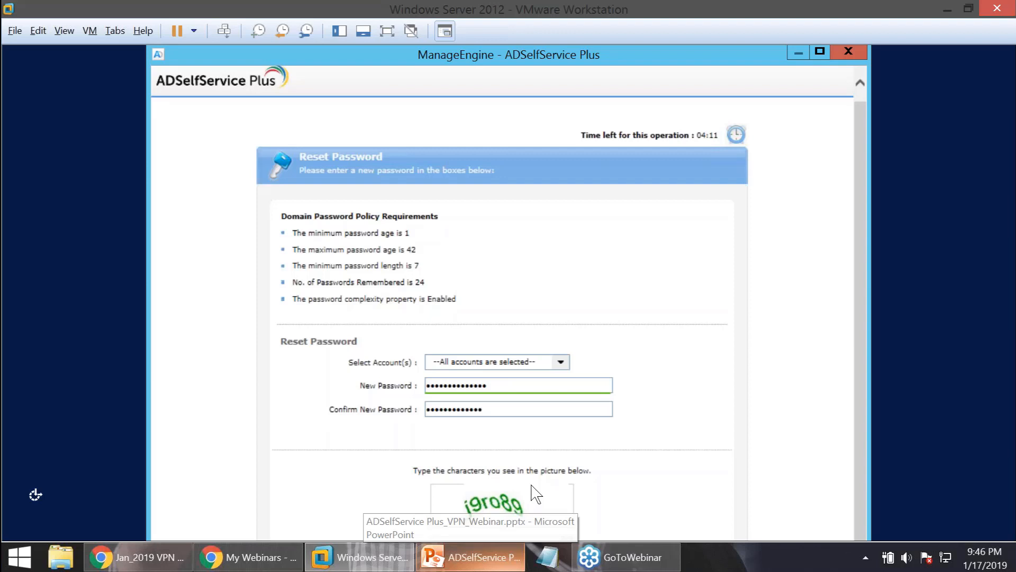
mouse_move(650, 479)
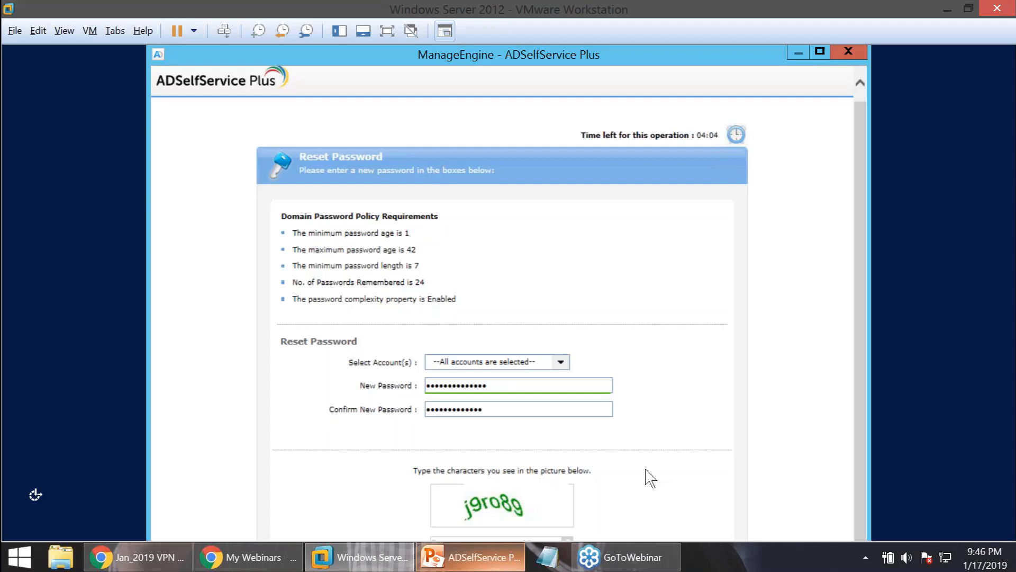
mouse_move(660, 315)
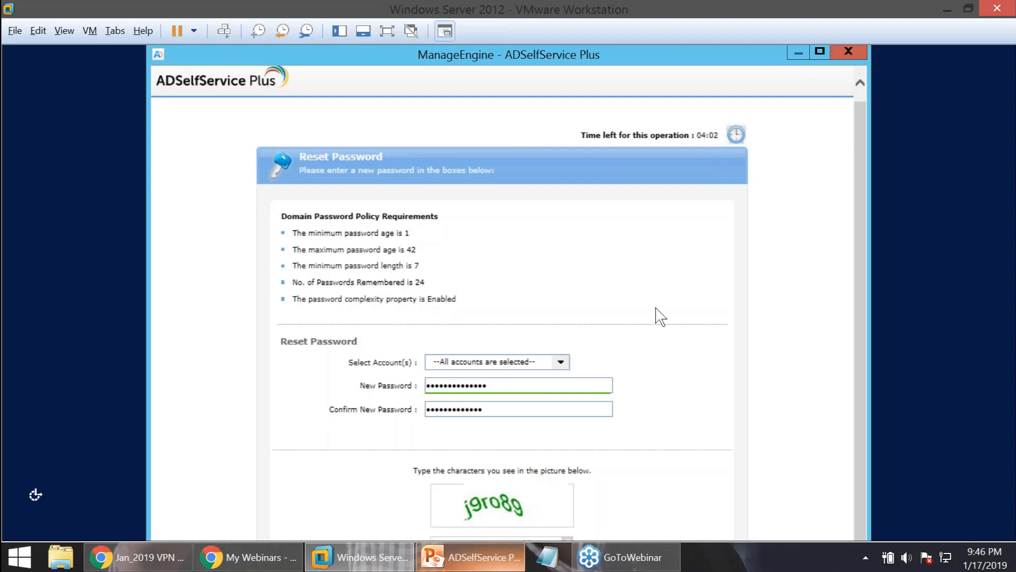
mouse_move(287, 253)
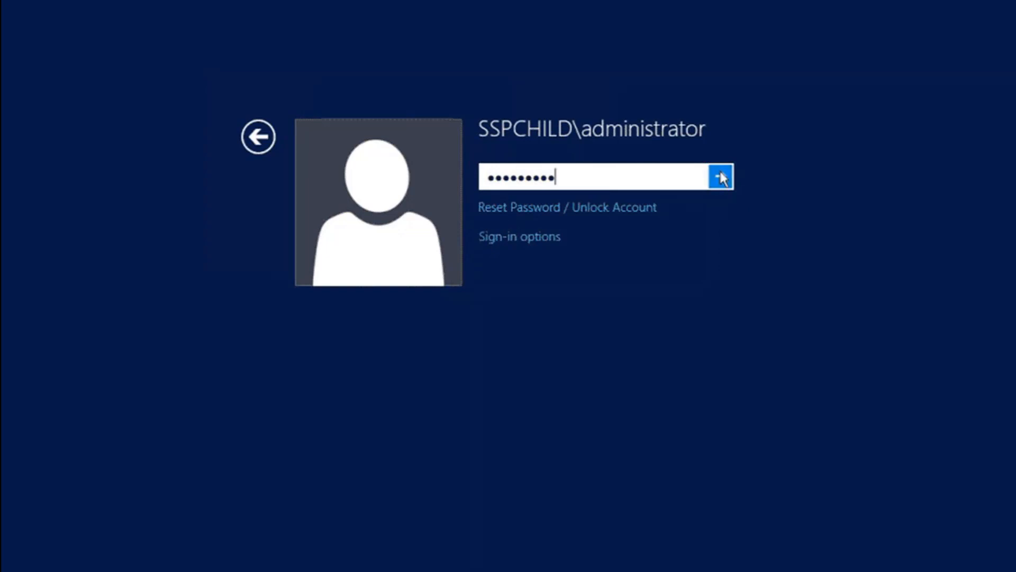
Sign in and request a verification code sent to the registered email ID.
click(720, 176)
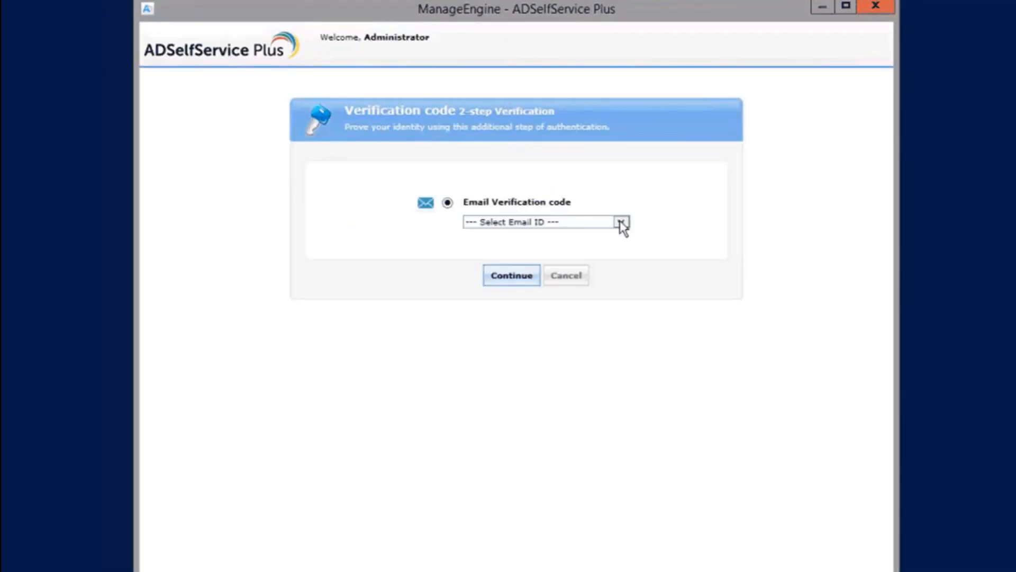
click(622, 221)
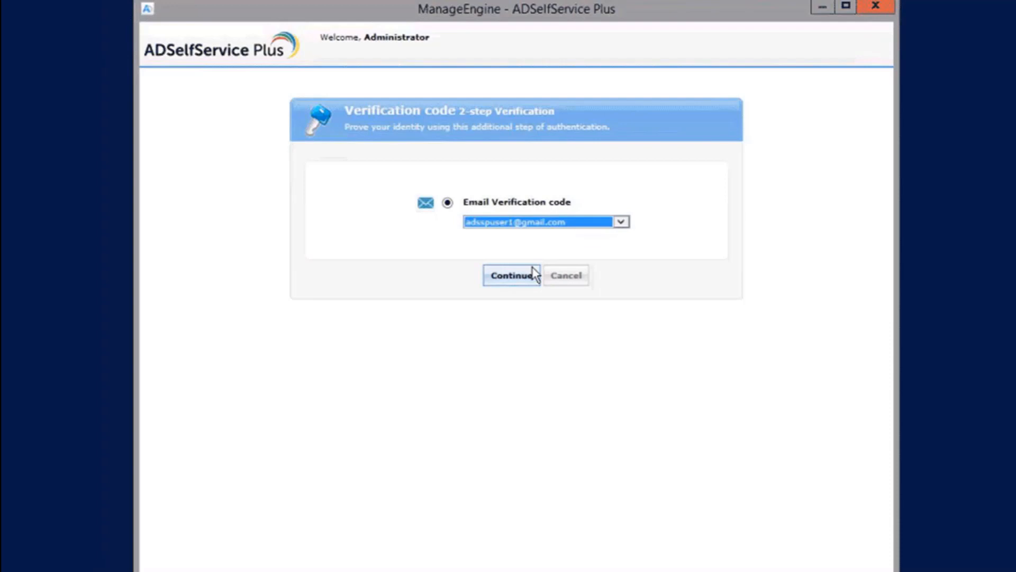
click(511, 275)
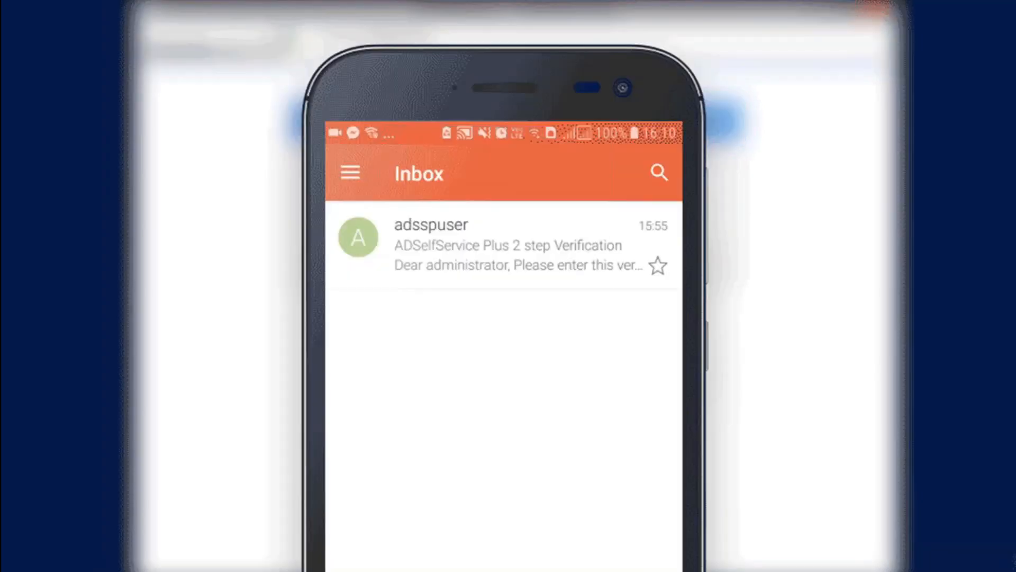
click(506, 244)
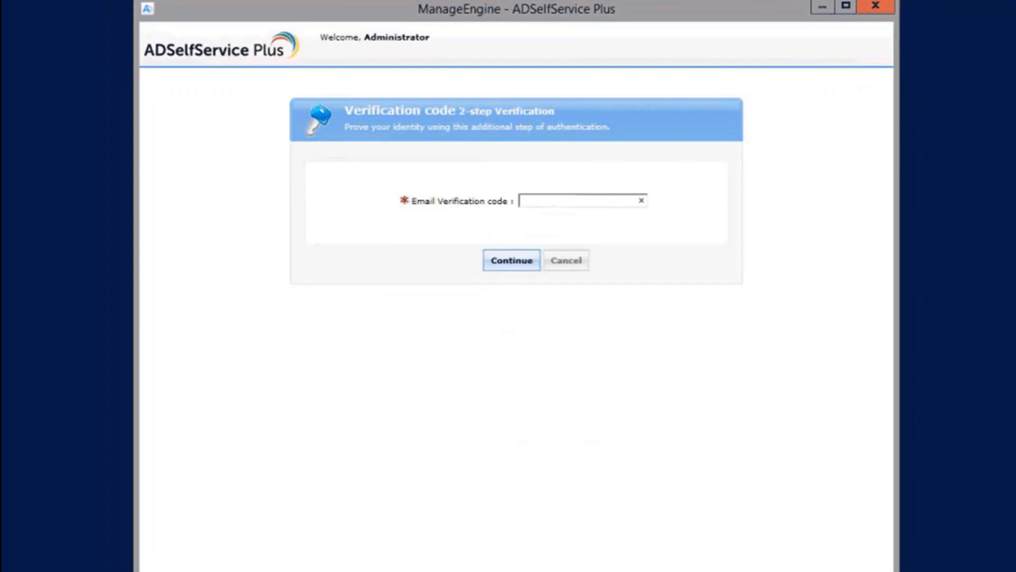
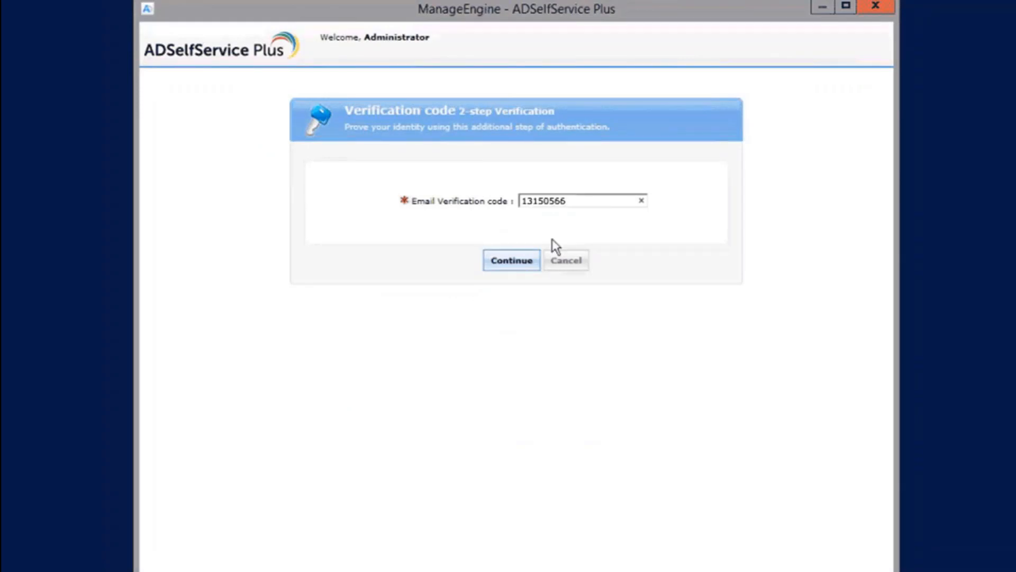
click(510, 261)
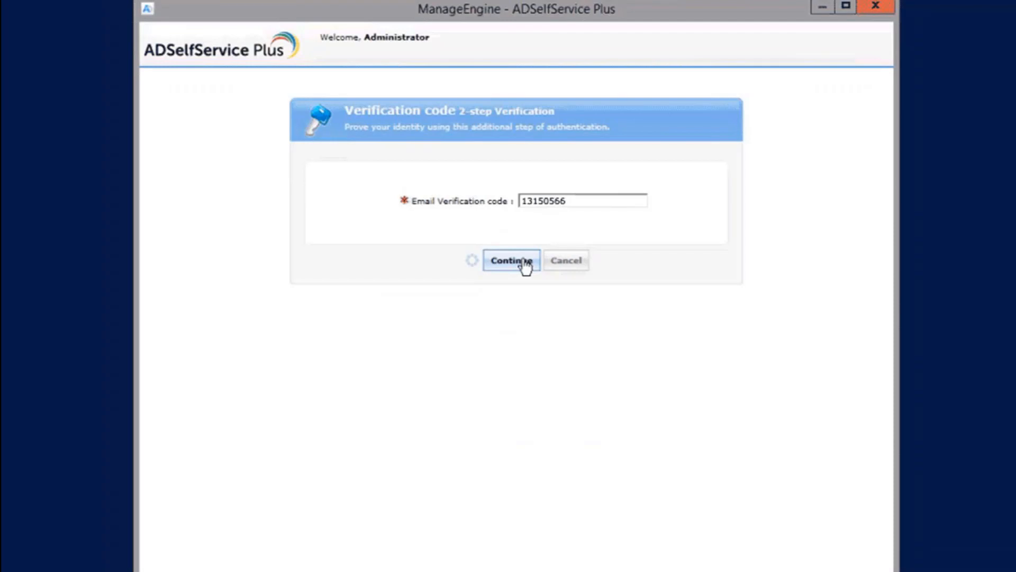